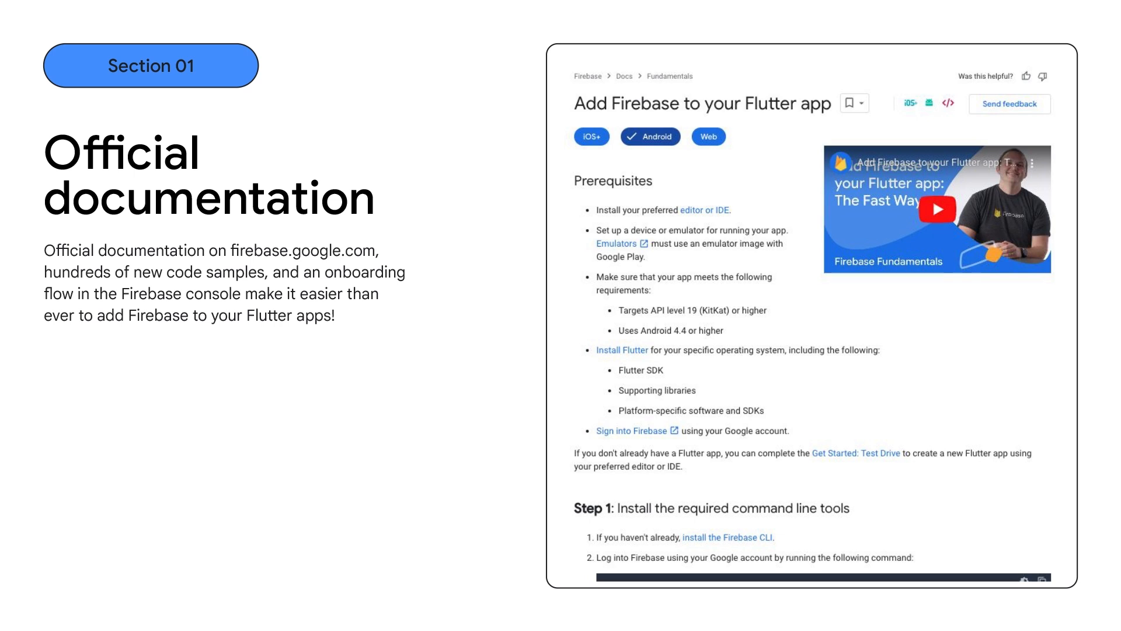
pyautogui.press('Right')
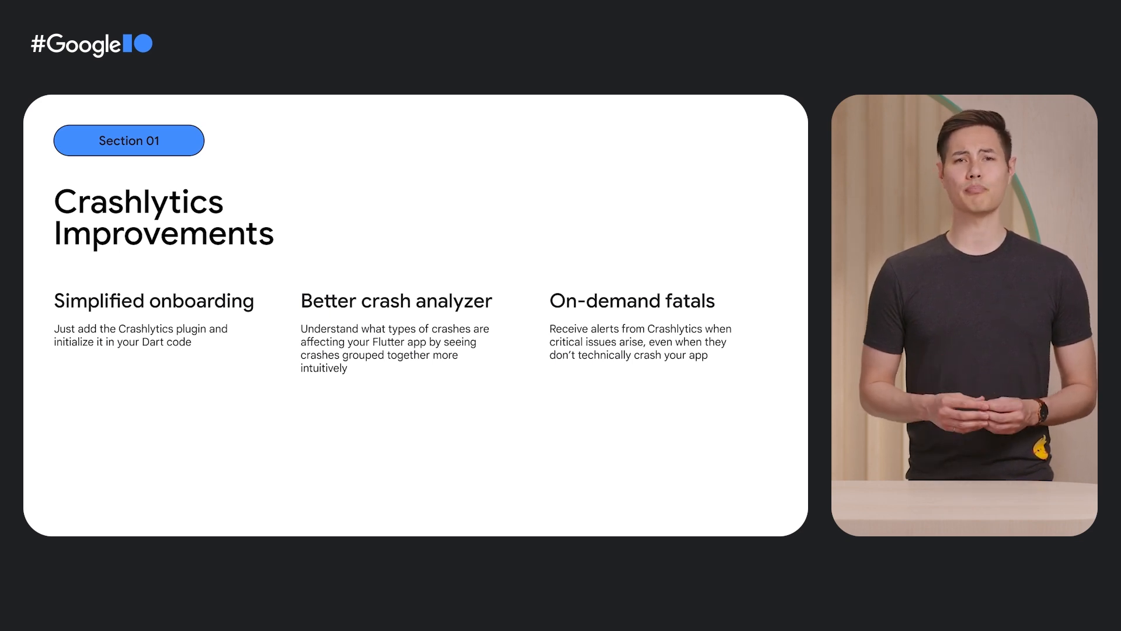